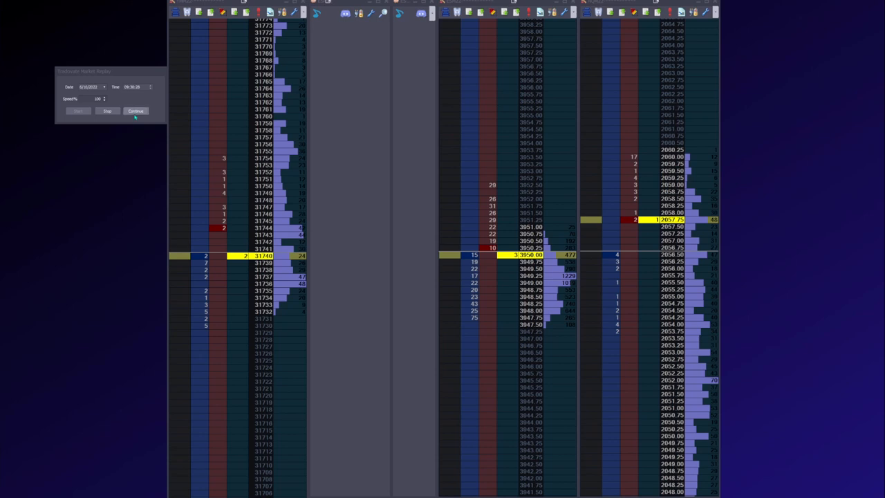
- Start the market replay so trades print on the tape and ladders update
click(135, 110)
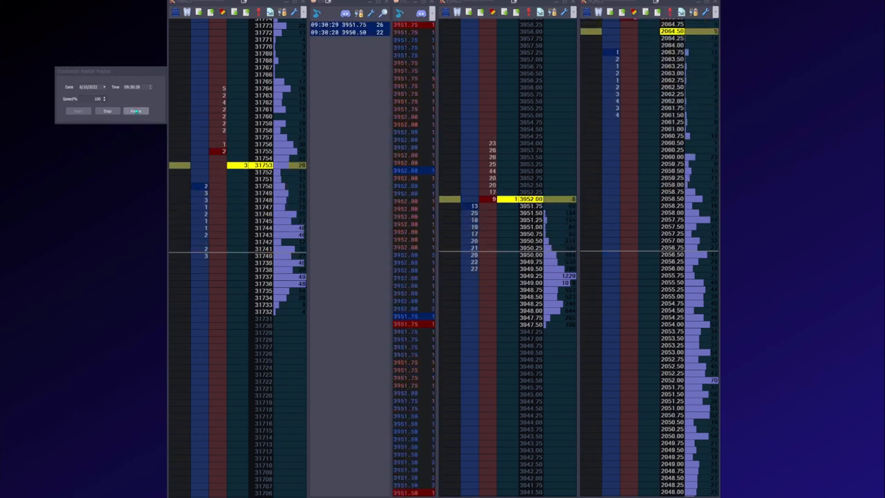
- Pause the replay to freeze the ladders and time-and-sales tape
click(136, 111)
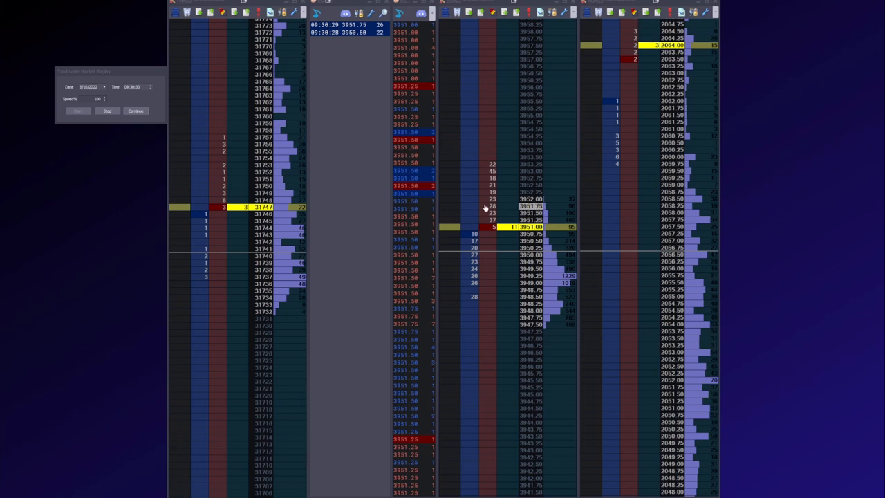
mouse_move(453, 282)
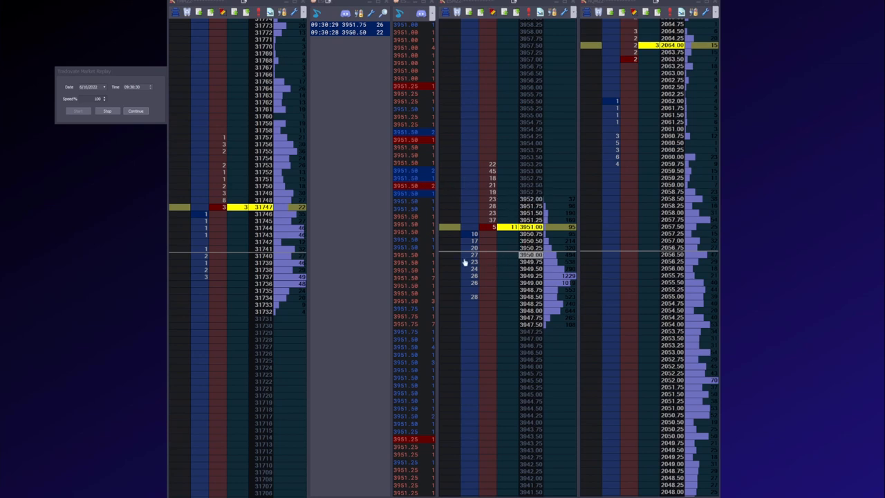
mouse_move(178, 179)
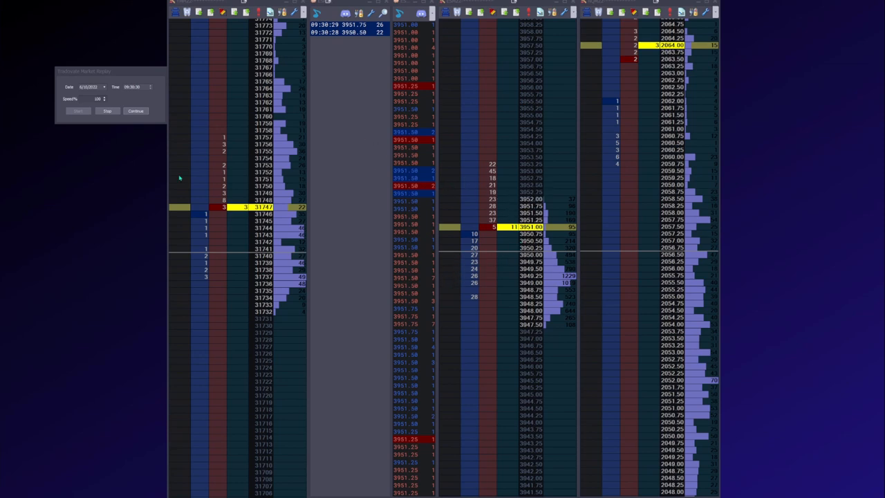
mouse_move(359, 65)
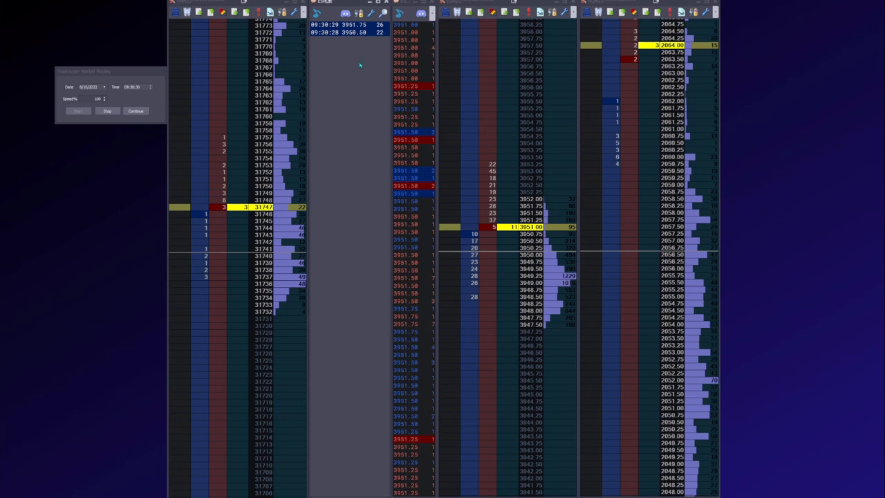
mouse_move(376, 40)
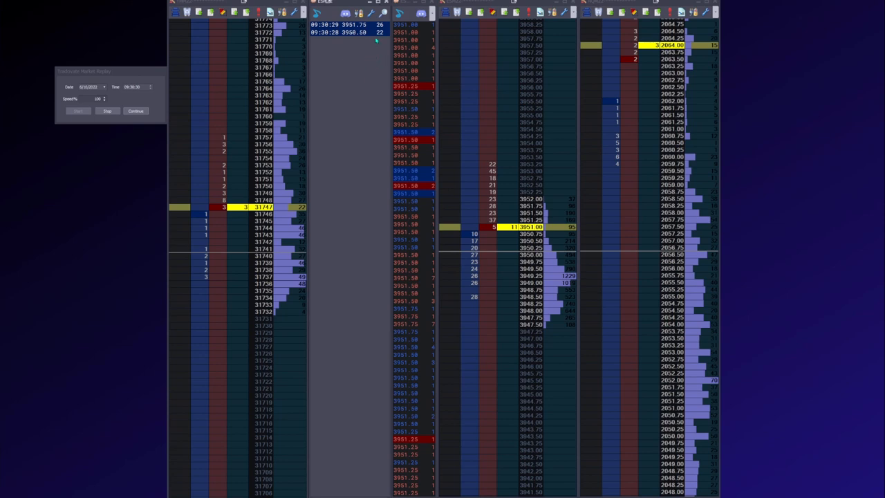
mouse_move(359, 95)
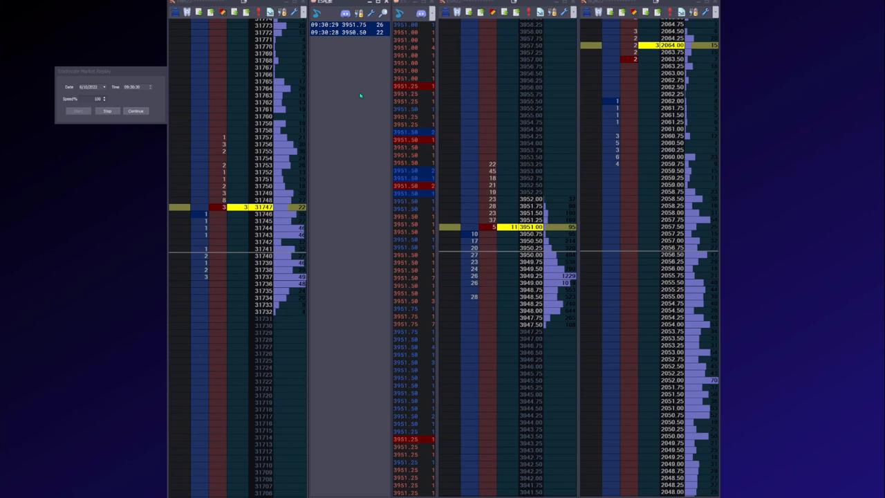
mouse_move(413, 215)
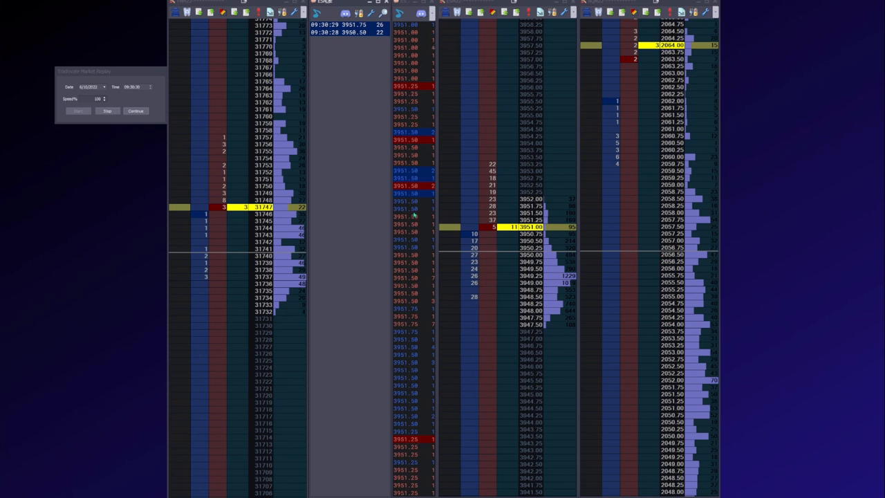
mouse_move(443, 48)
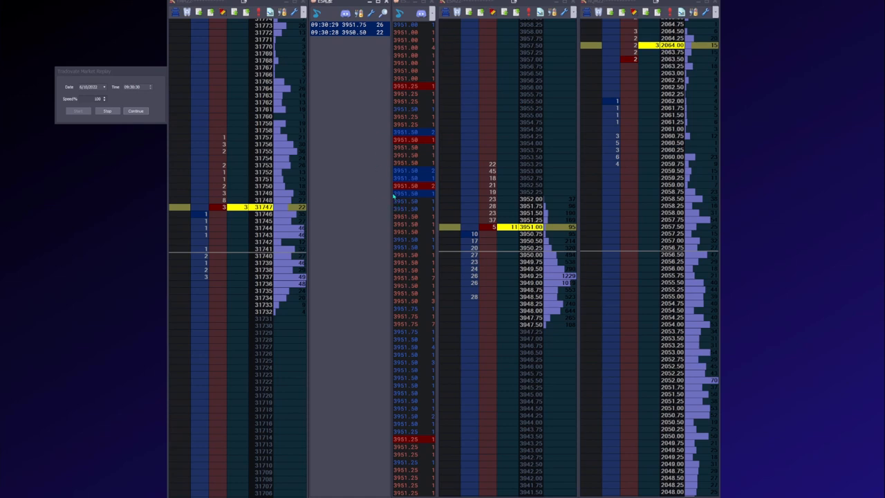
mouse_move(376, 31)
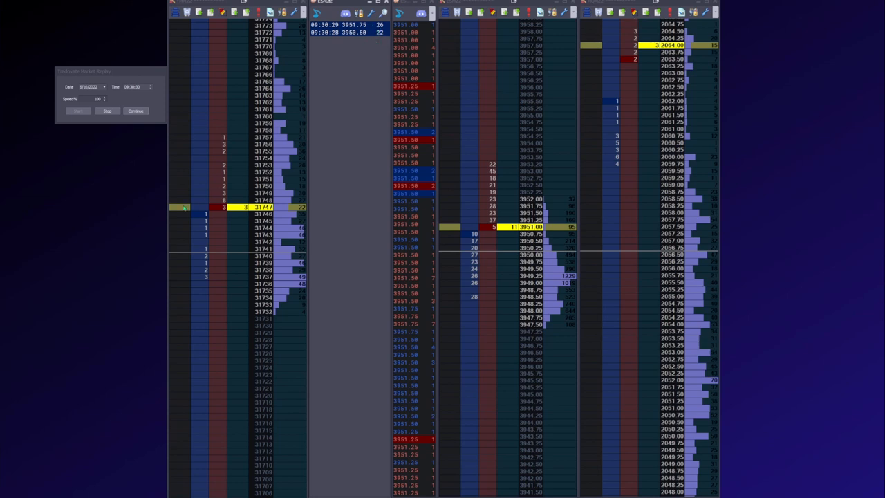
mouse_move(121, 196)
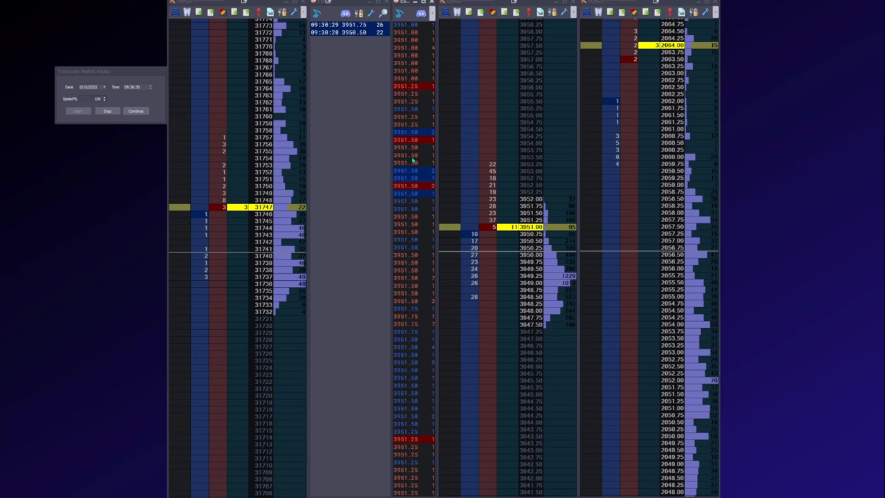
mouse_move(481, 43)
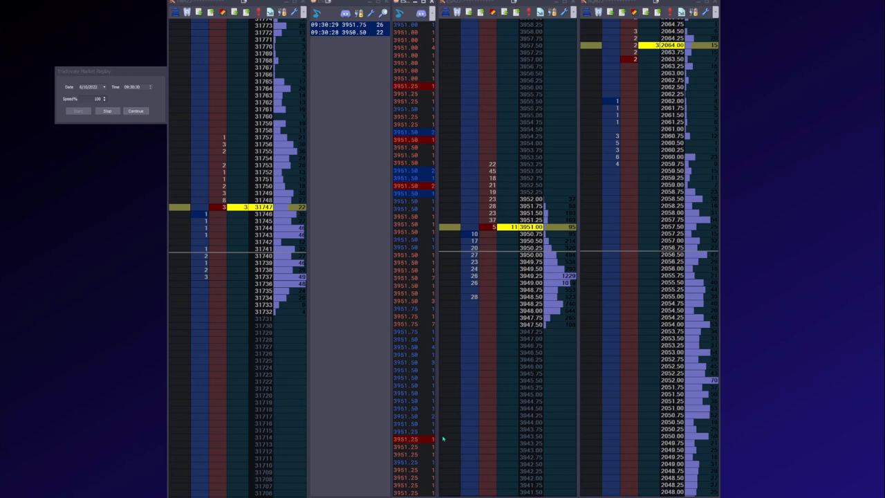
mouse_move(448, 412)
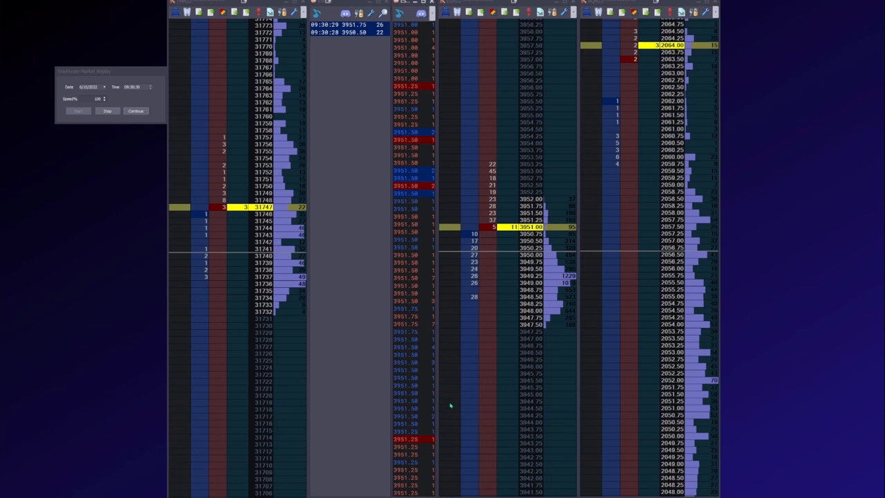
mouse_move(445, 410)
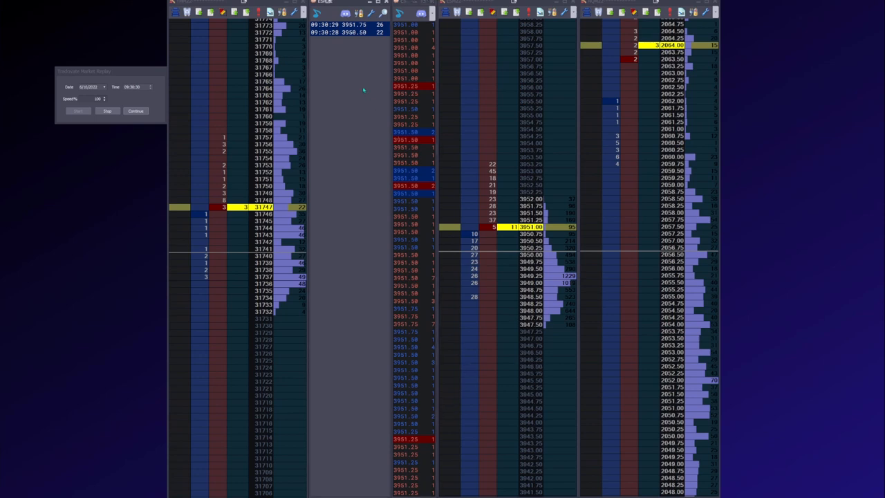
mouse_move(326, 60)
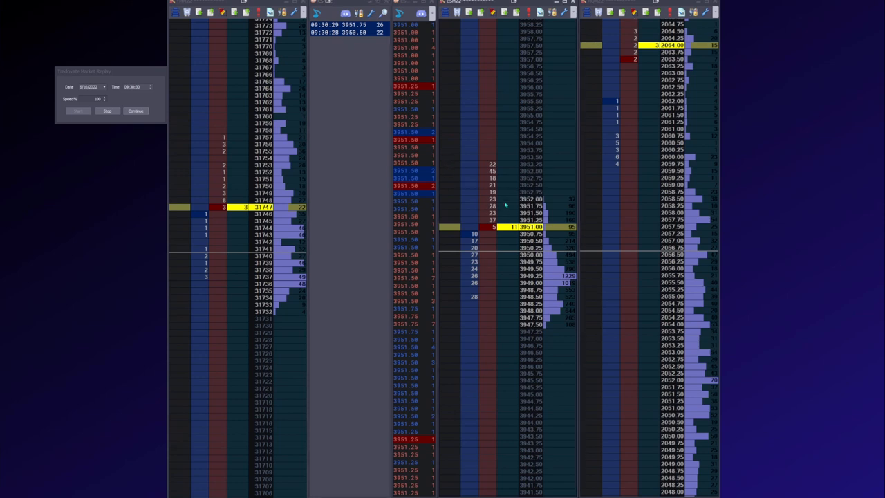
mouse_move(515, 199)
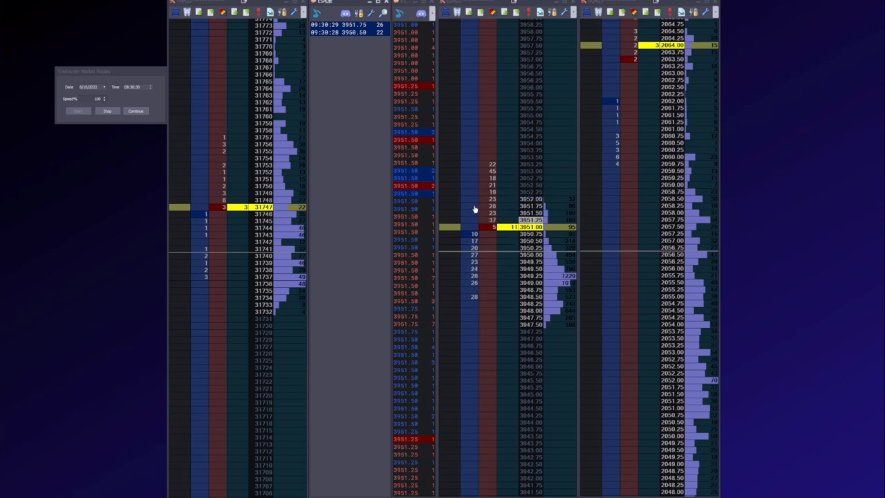
mouse_move(479, 176)
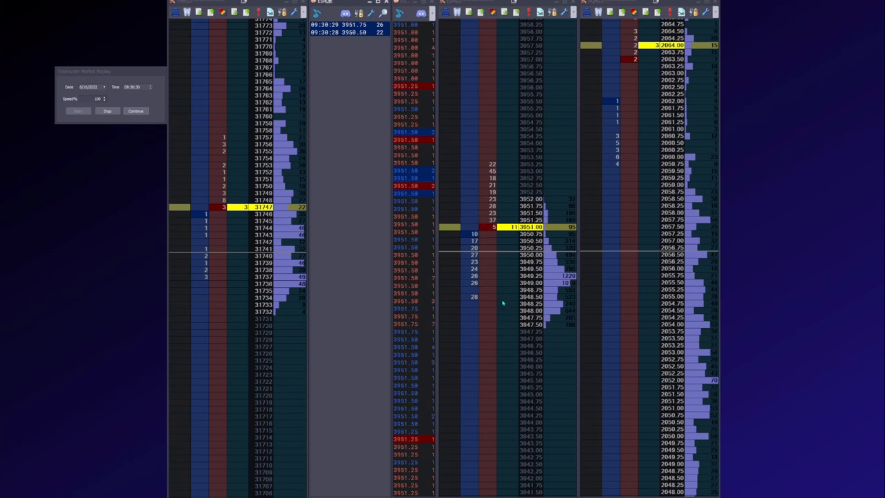
mouse_move(502, 300)
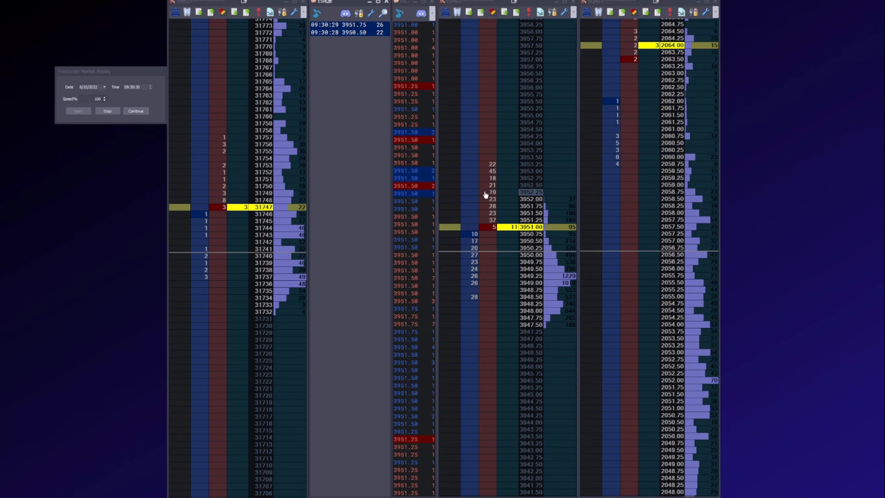
mouse_move(473, 271)
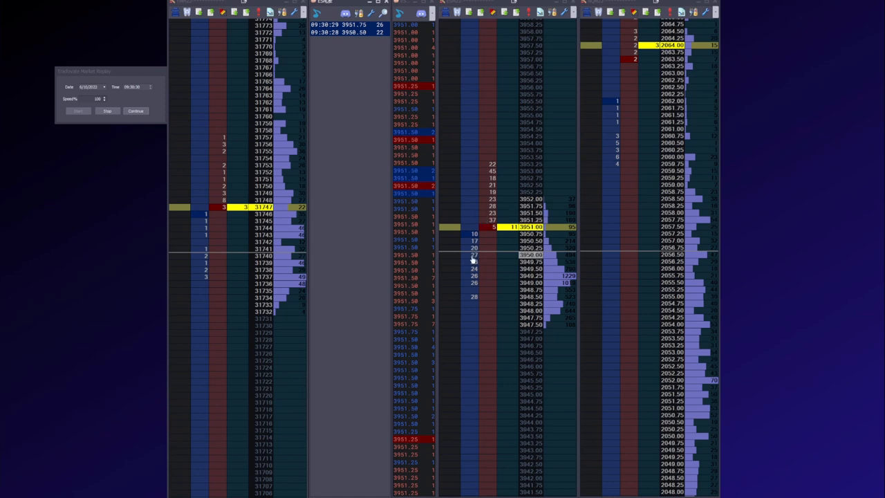
mouse_move(472, 261)
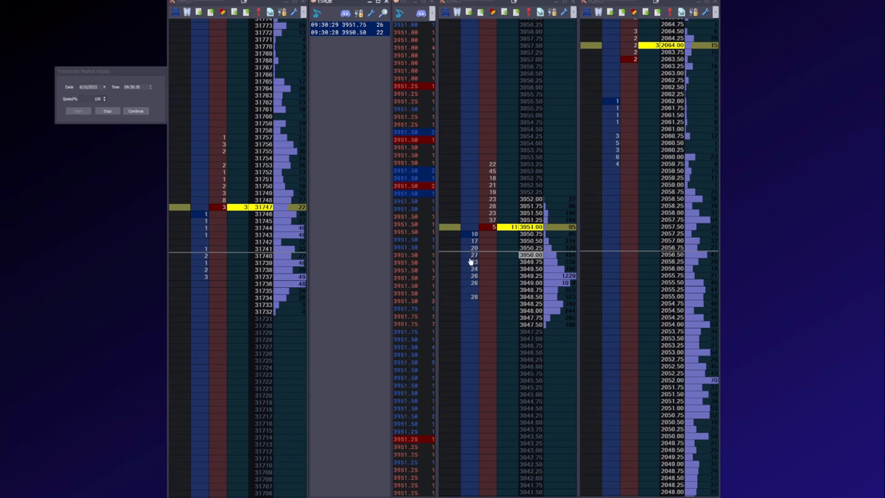
mouse_move(476, 283)
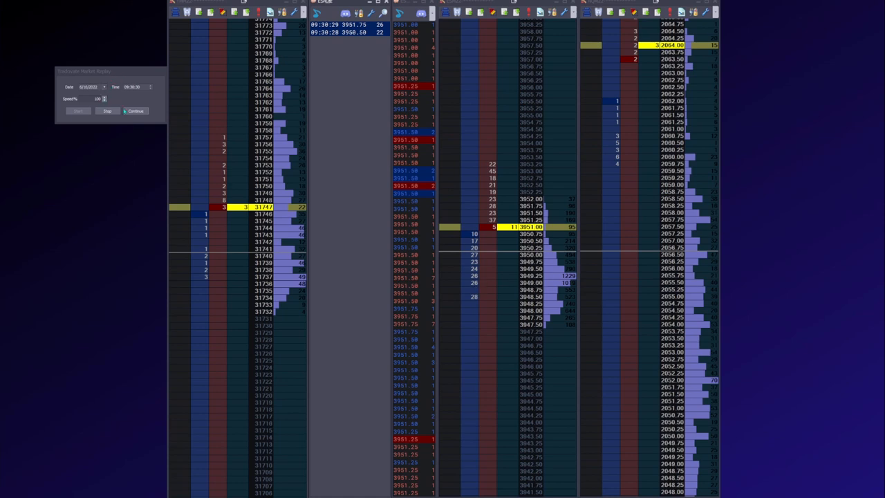
click(136, 110)
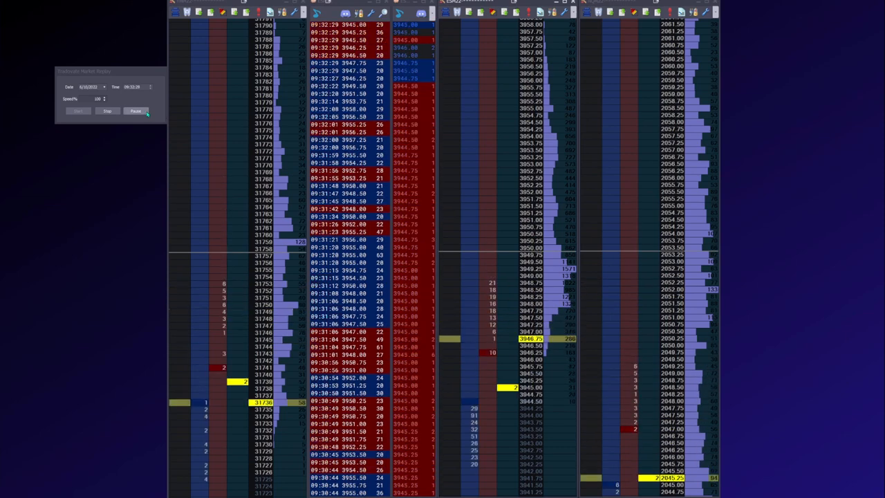
- Pause the replay to hold the filled tape and DOM ladders still for reading
click(135, 110)
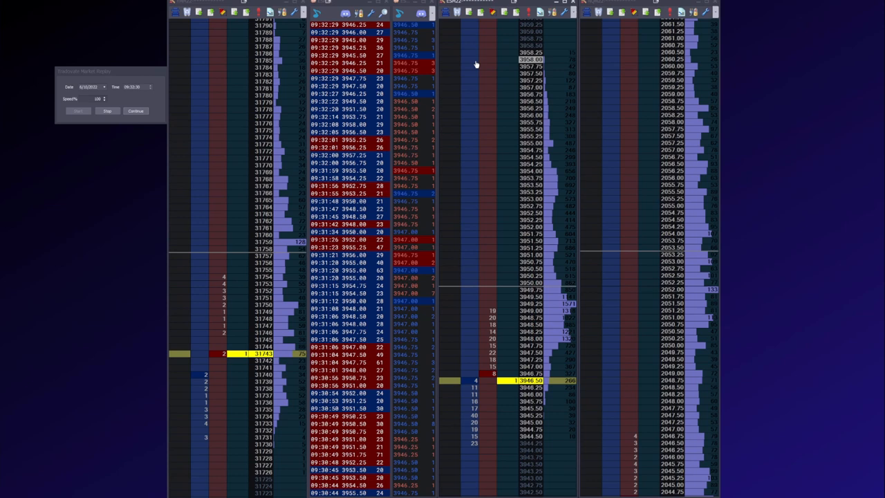
mouse_move(487, 304)
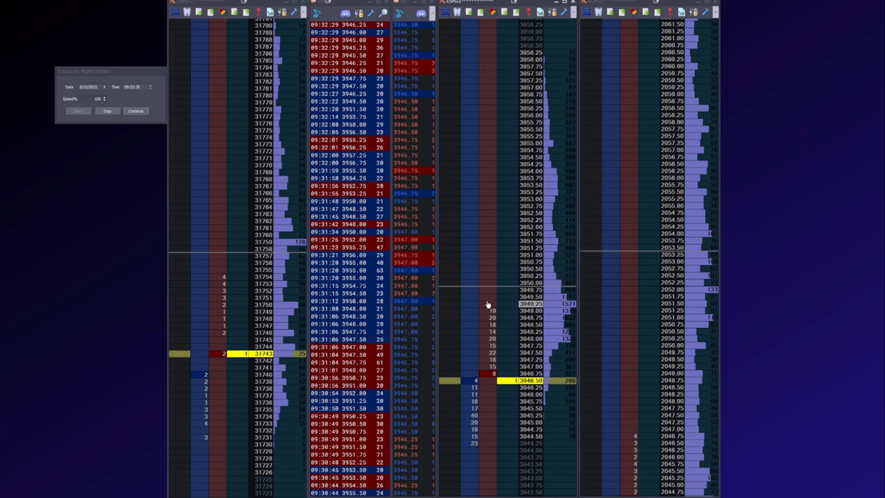
mouse_move(462, 163)
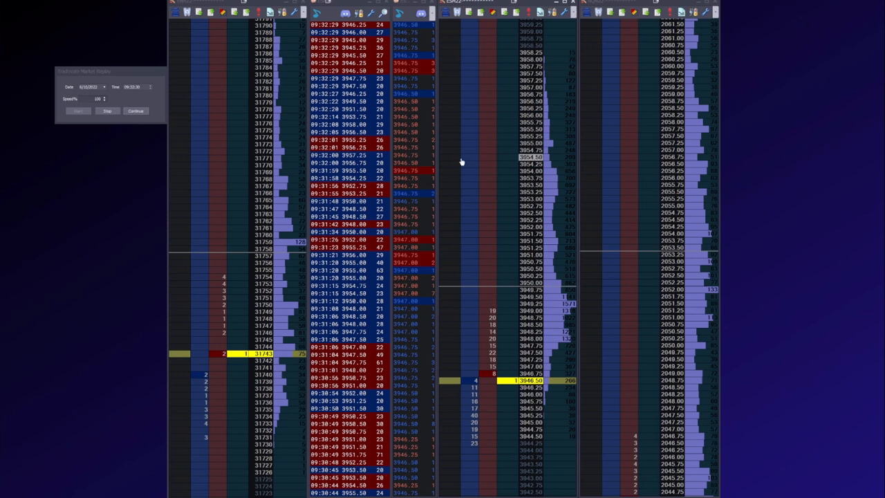
mouse_move(457, 141)
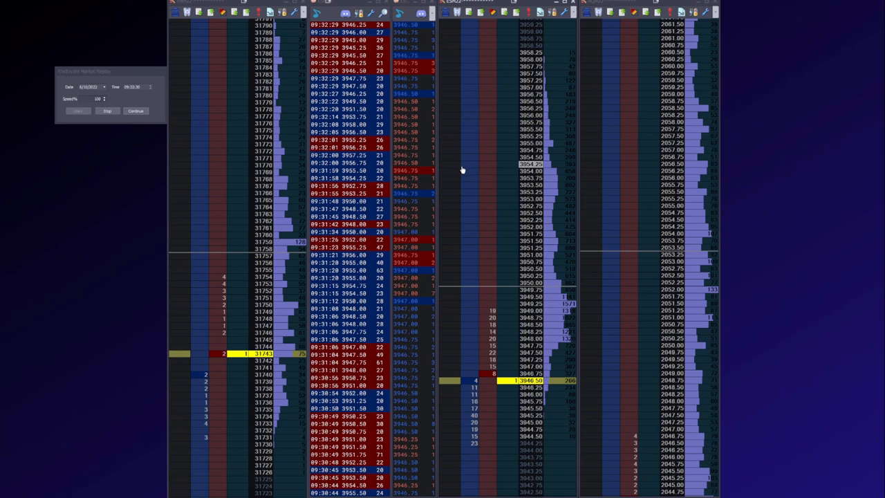
mouse_move(498, 52)
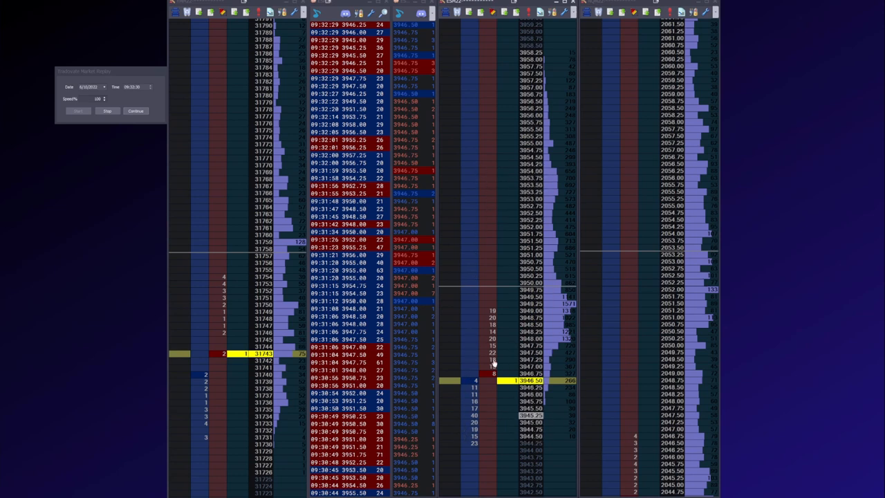
mouse_move(495, 219)
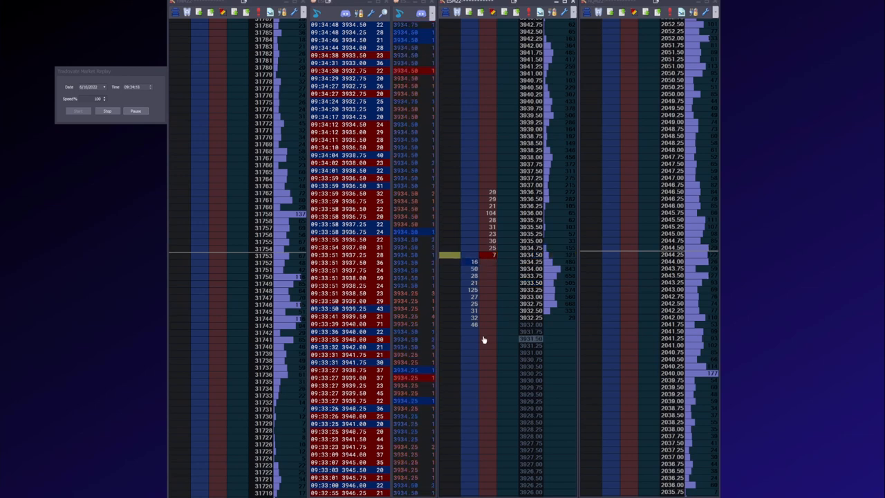
- Bring up the context menu on the tape while the replay keeps advancing toward 09:37
right_click(484, 338)
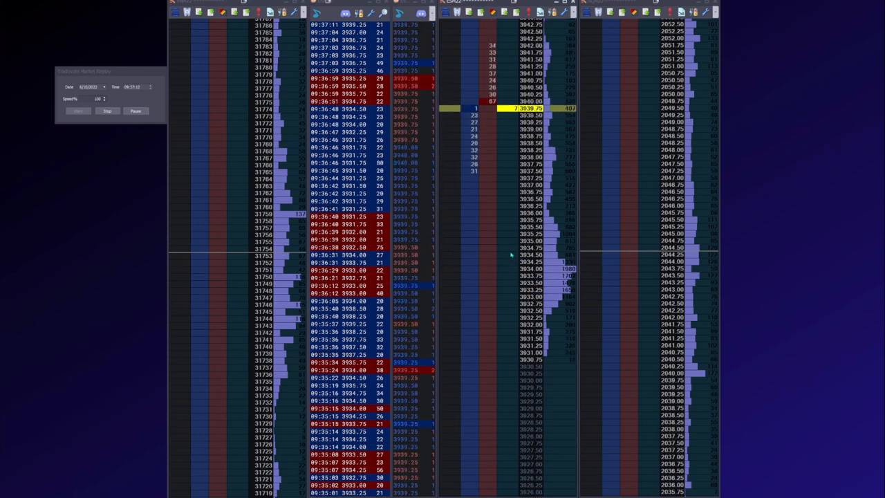
- Pause the replay with the ladders and tapes held at about 09:37
click(136, 111)
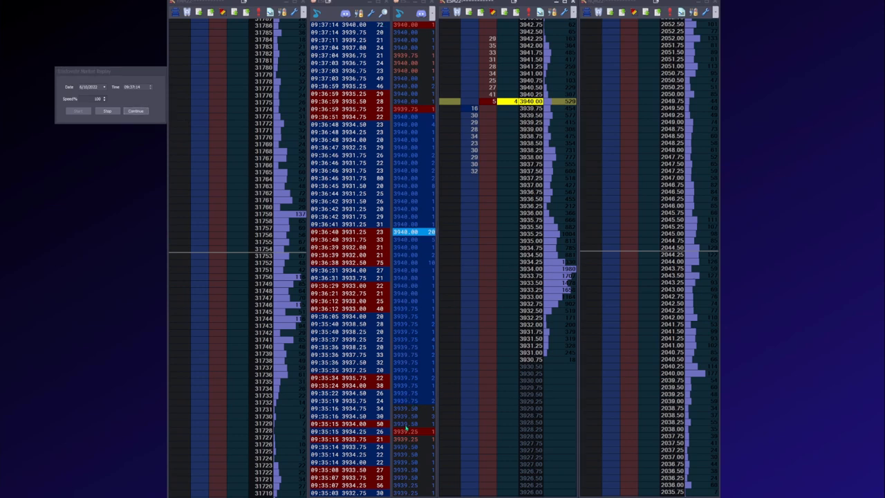
mouse_move(461, 307)
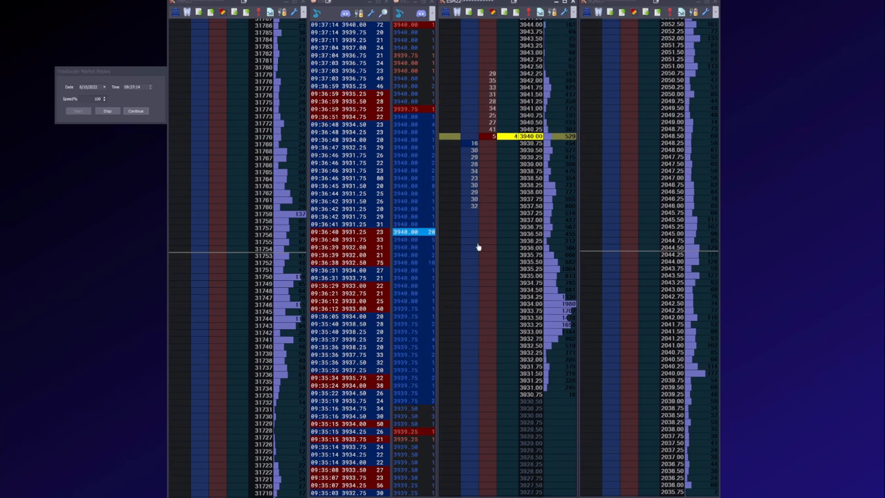
mouse_move(460, 298)
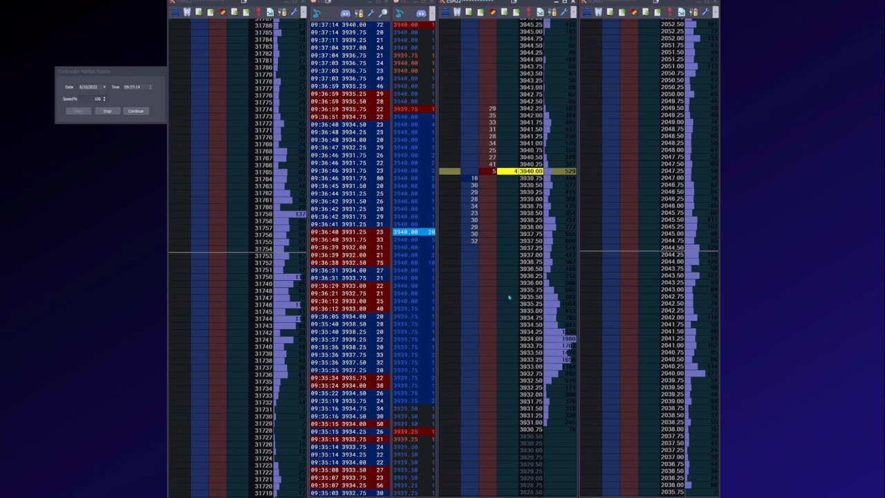
mouse_move(483, 370)
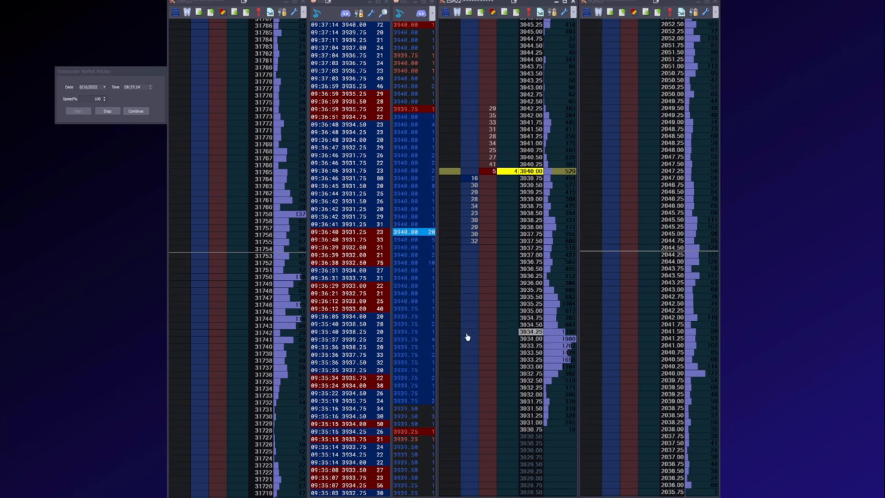
mouse_move(473, 323)
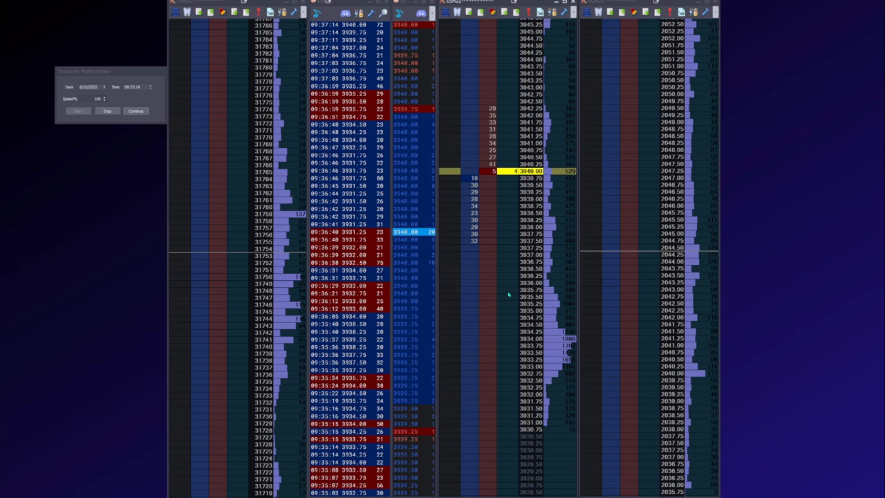
mouse_move(506, 299)
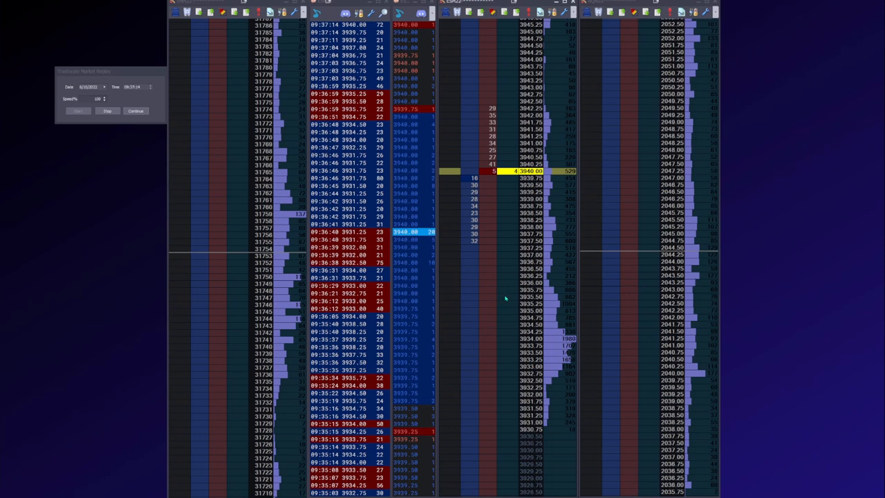
mouse_move(505, 288)
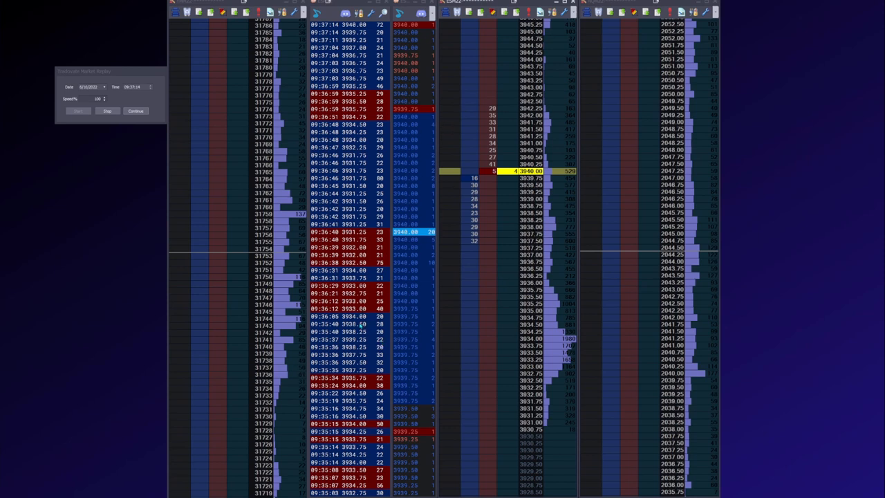
mouse_move(422, 264)
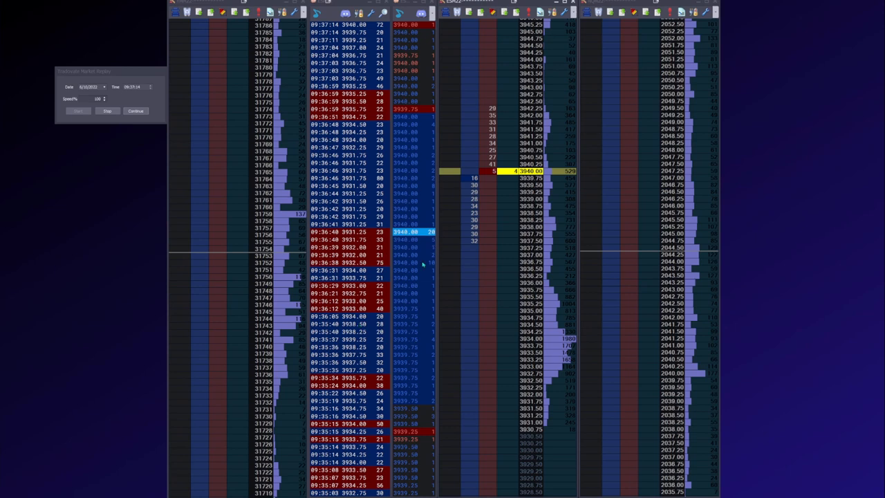
mouse_move(428, 357)
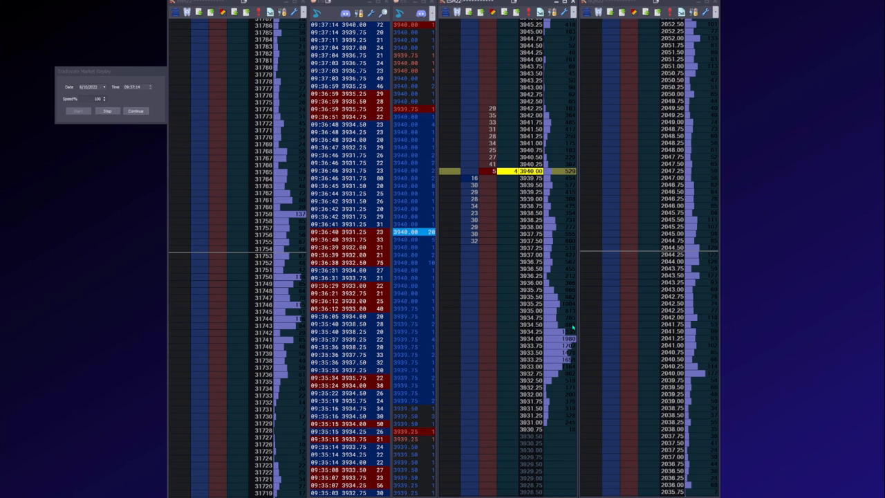
mouse_move(96, 293)
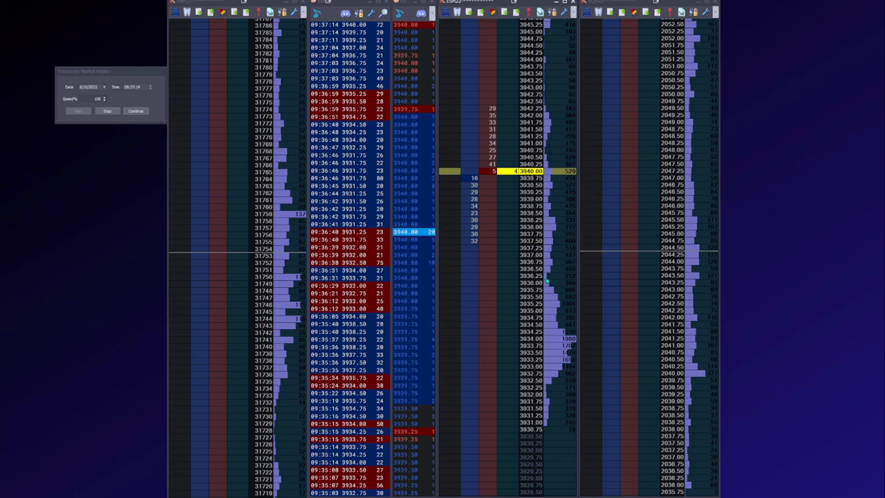
mouse_move(102, 160)
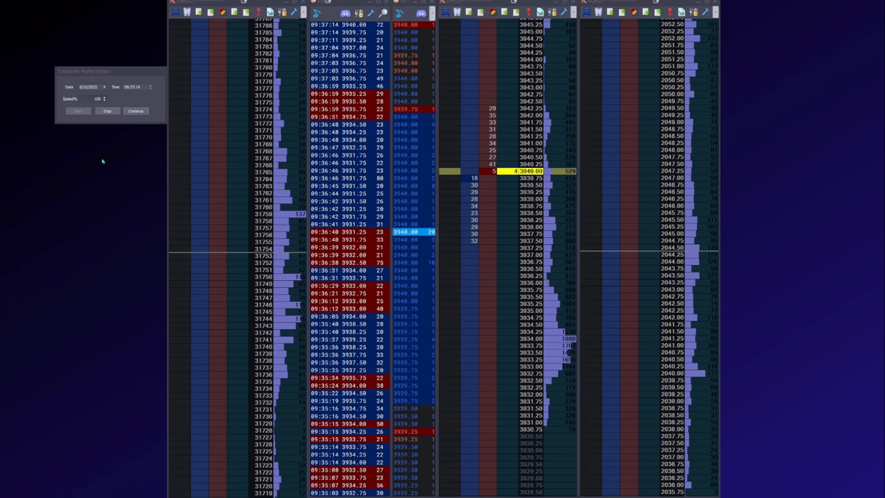